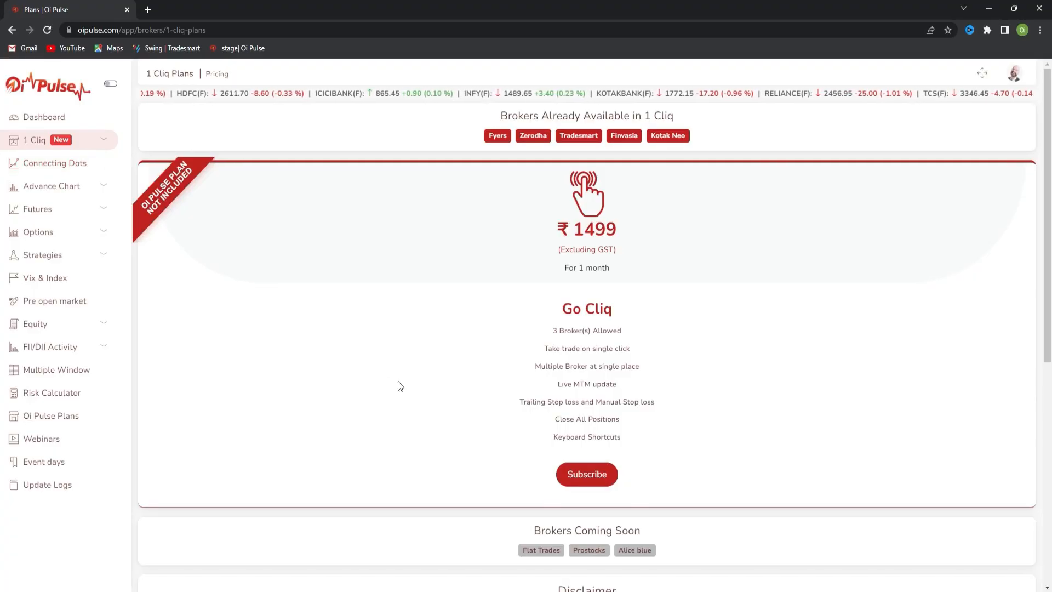
pyautogui.moveTo(154, 234)
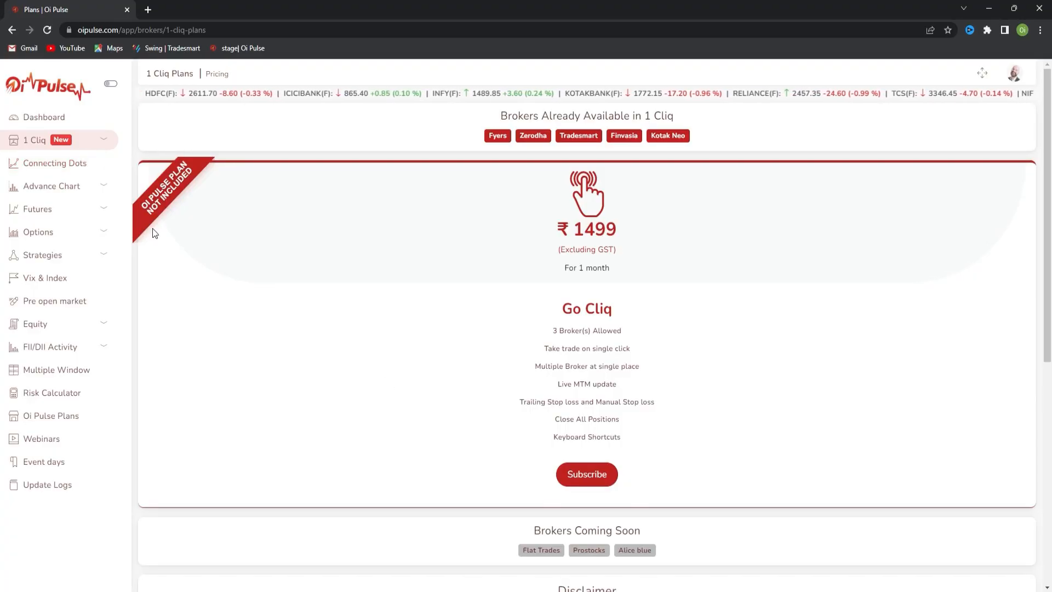
# Step: Show the 1 Cliq brokers list with Trade smart, Fyers and Finvasia connected
pyautogui.click(34, 139)
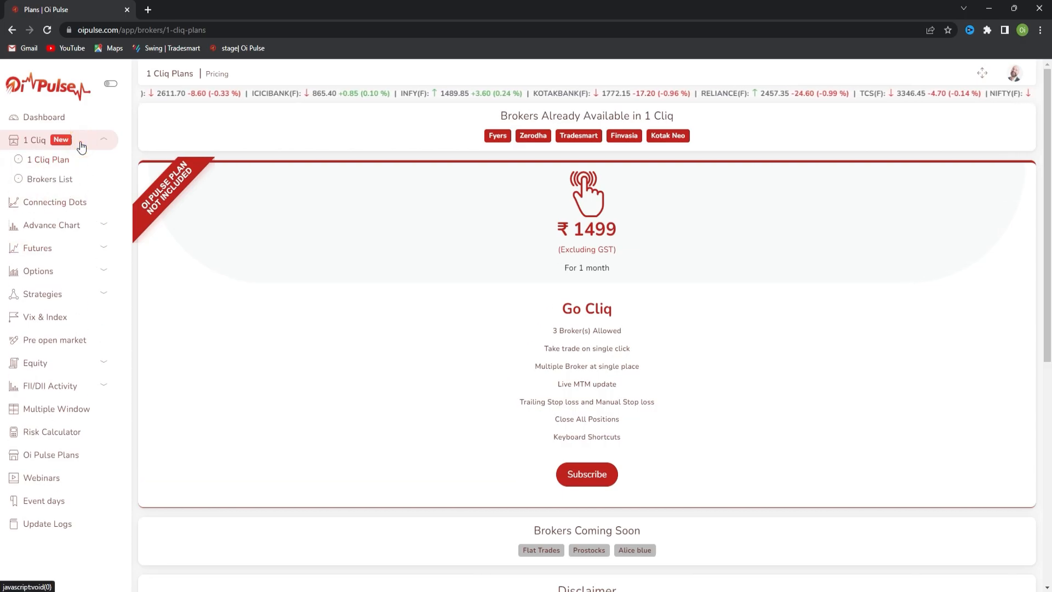
pyautogui.click(50, 179)
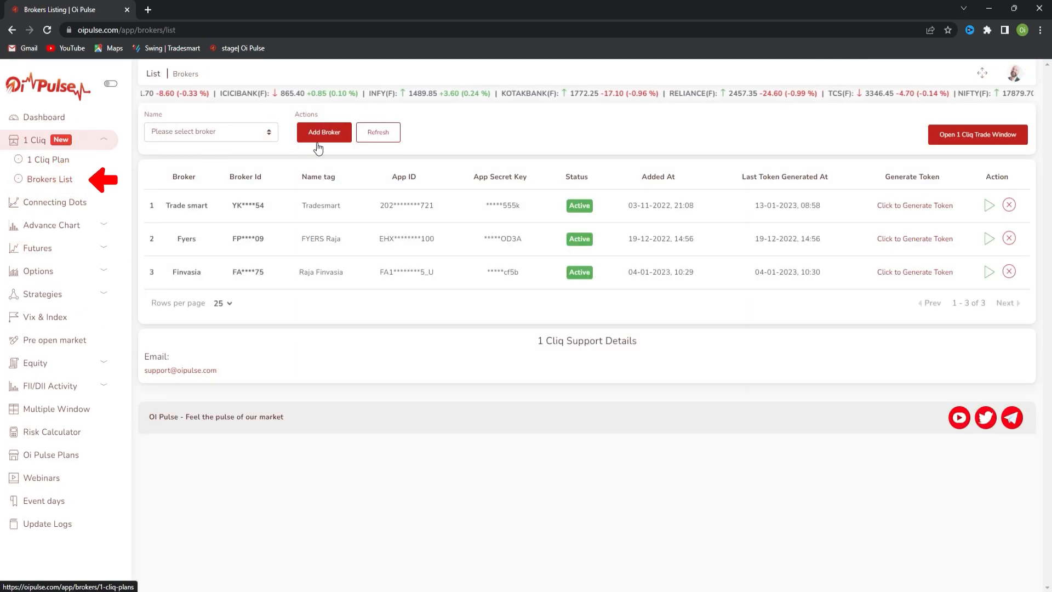
# Step: Start a new broker entry with Flat Trade selected and its user id filled in
pyautogui.click(323, 131)
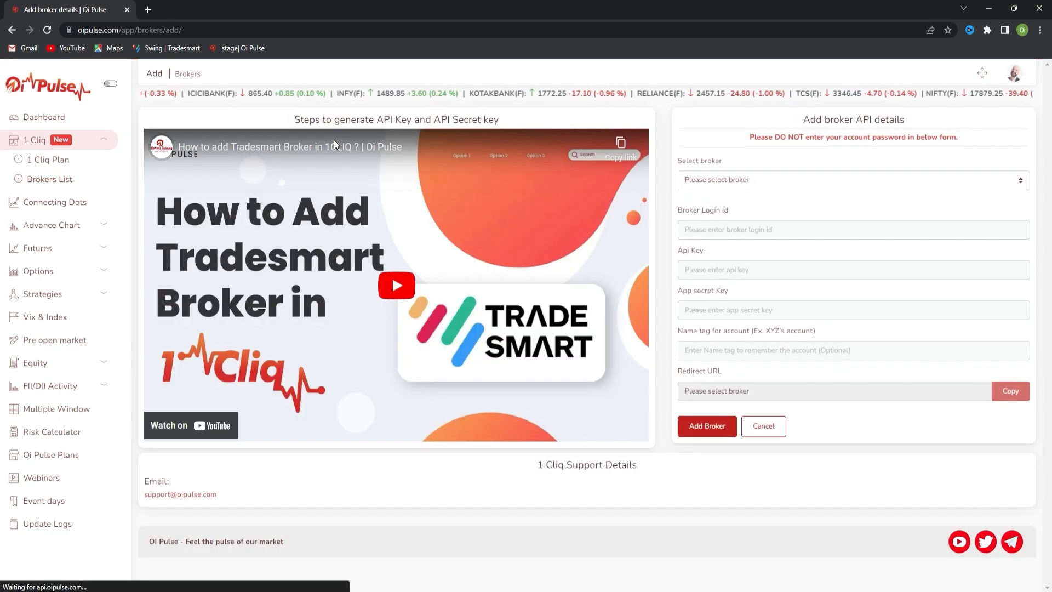
pyautogui.click(852, 179)
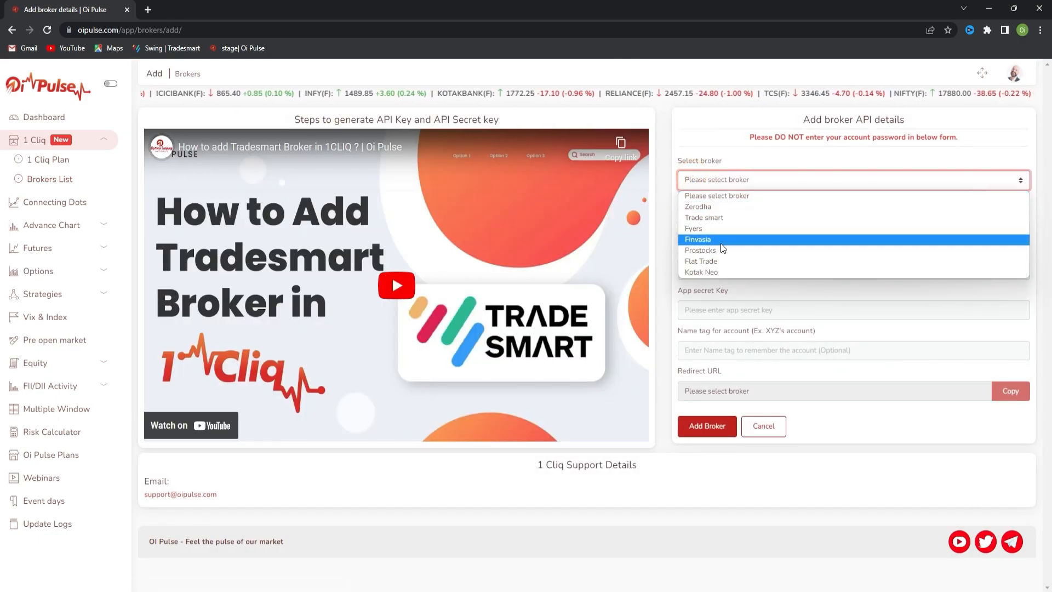
pyautogui.click(700, 261)
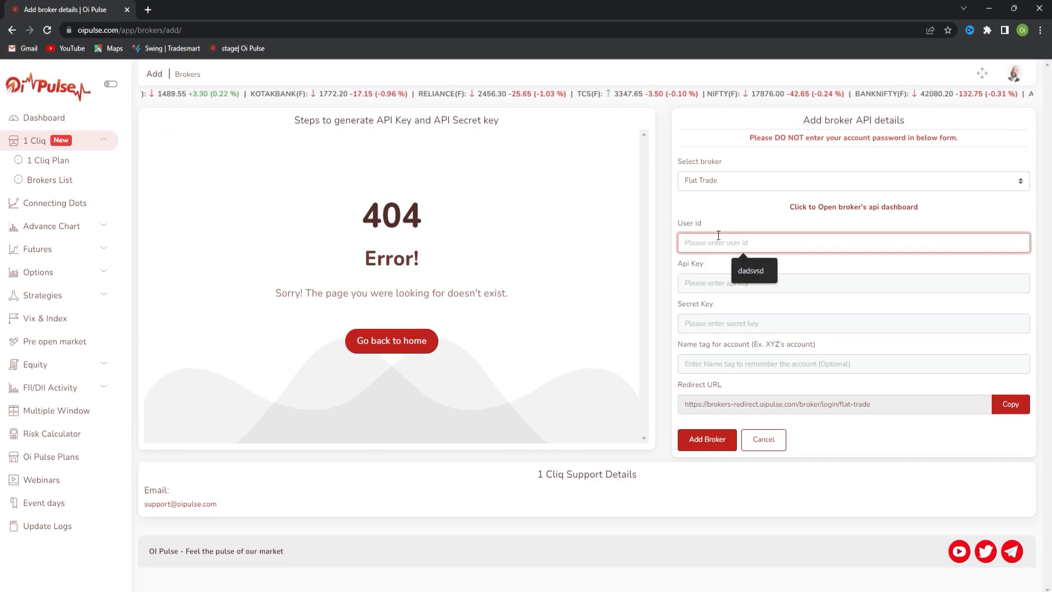
pyautogui.write('F')
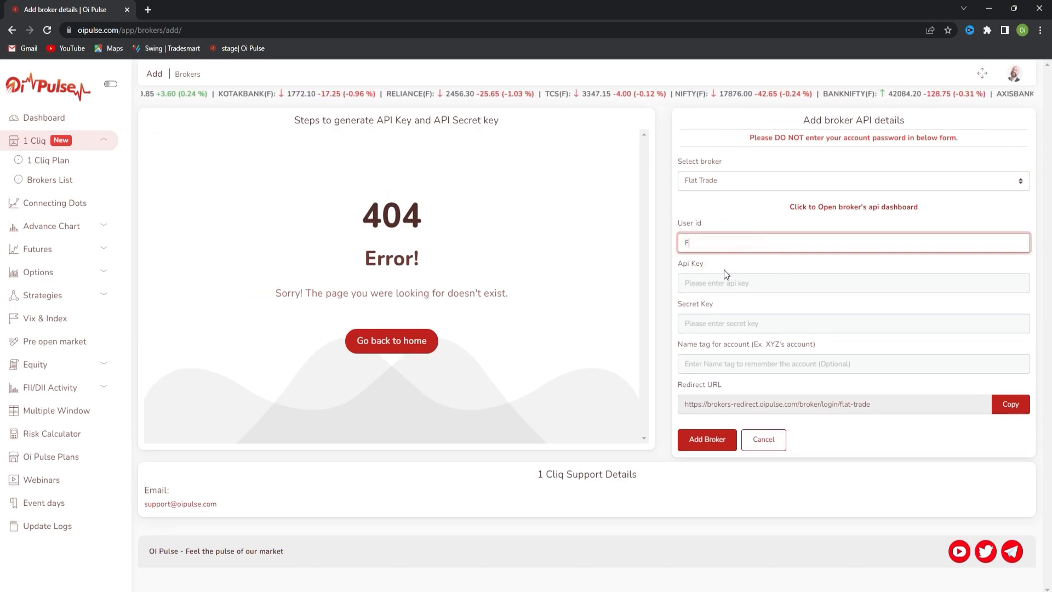
pyautogui.write('T')
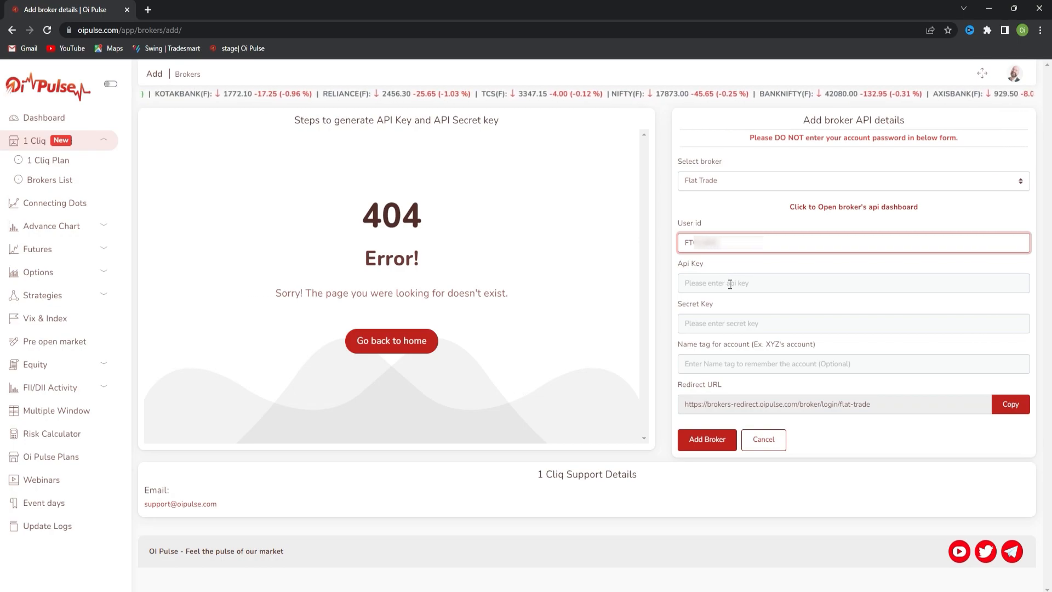
pyautogui.click(853, 283)
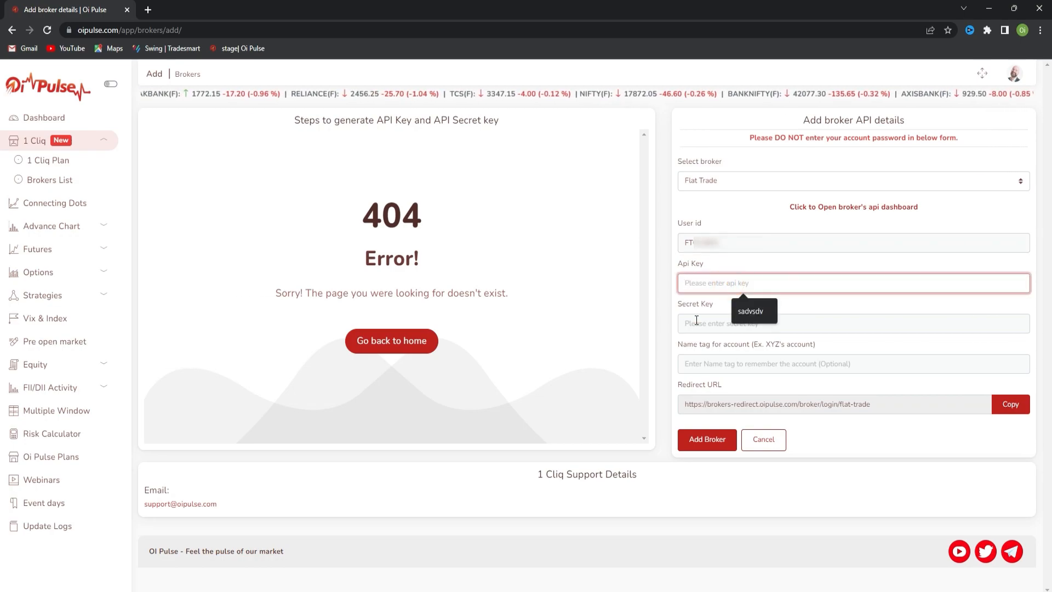
pyautogui.moveTo(832, 209)
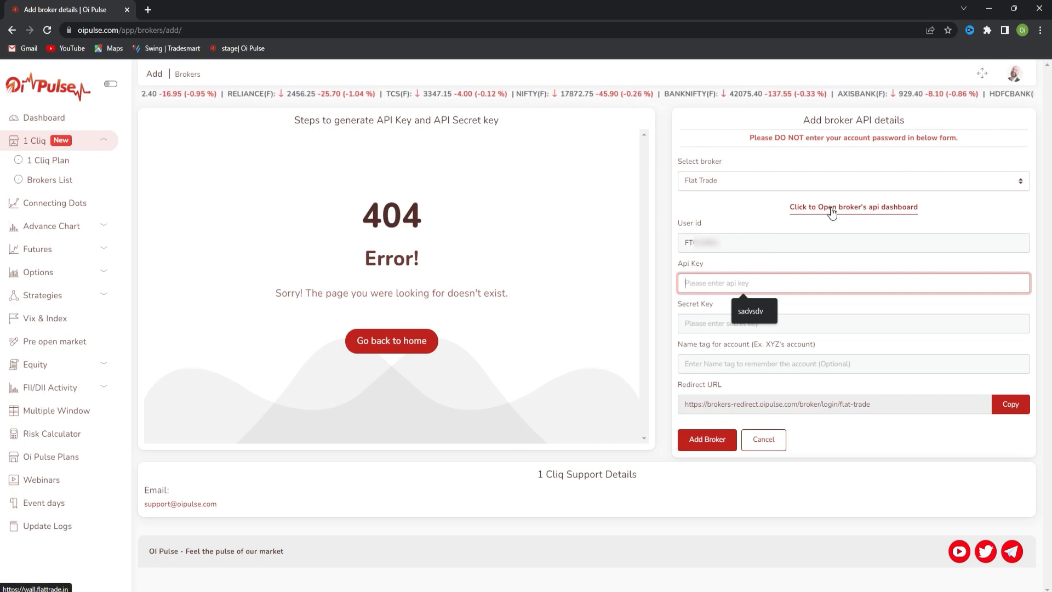
# Step: Sign in to FLATTRADE Wall from the broker's api dashboard with user id, password and TOTP
pyautogui.click(852, 207)
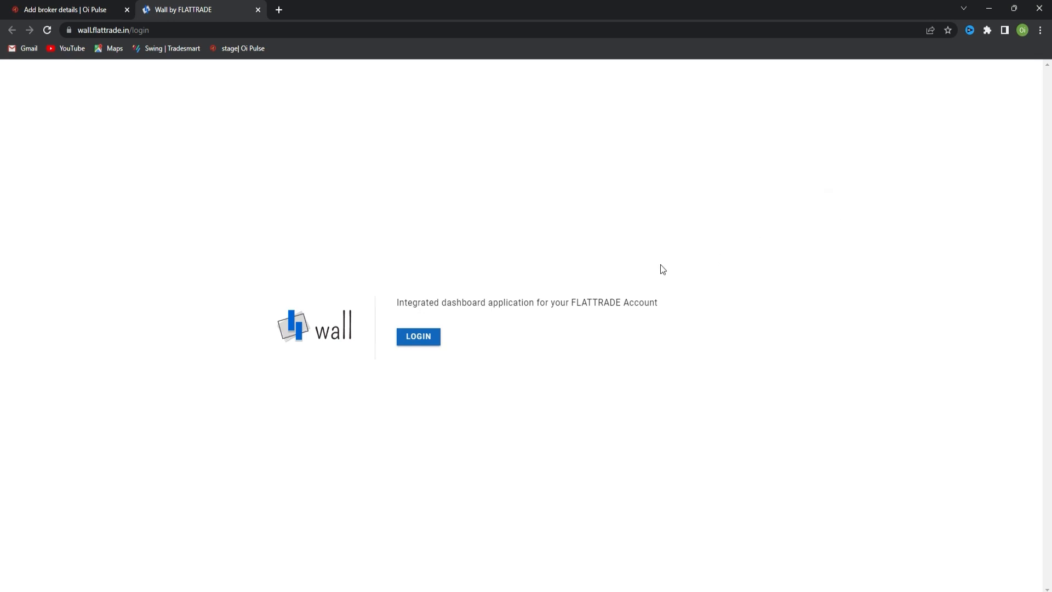
pyautogui.click(418, 336)
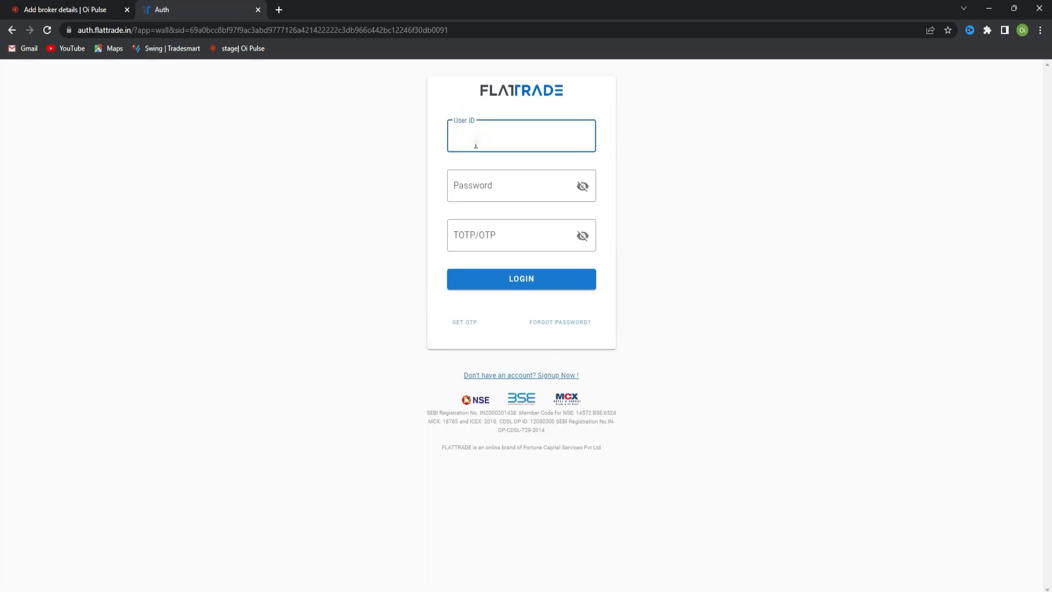
pyautogui.click(520, 185)
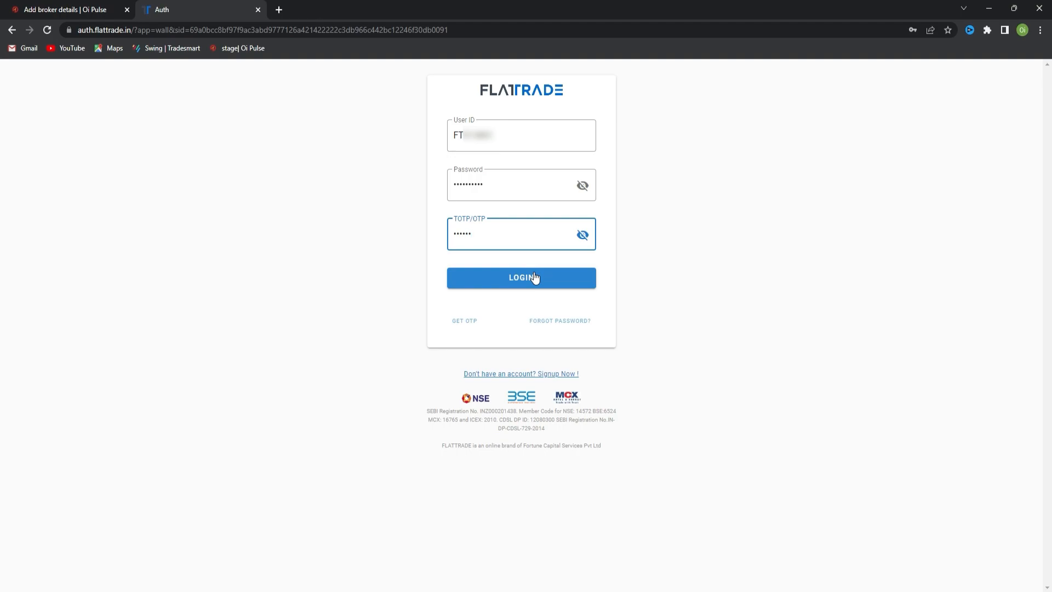
pyautogui.moveTo(468, 335)
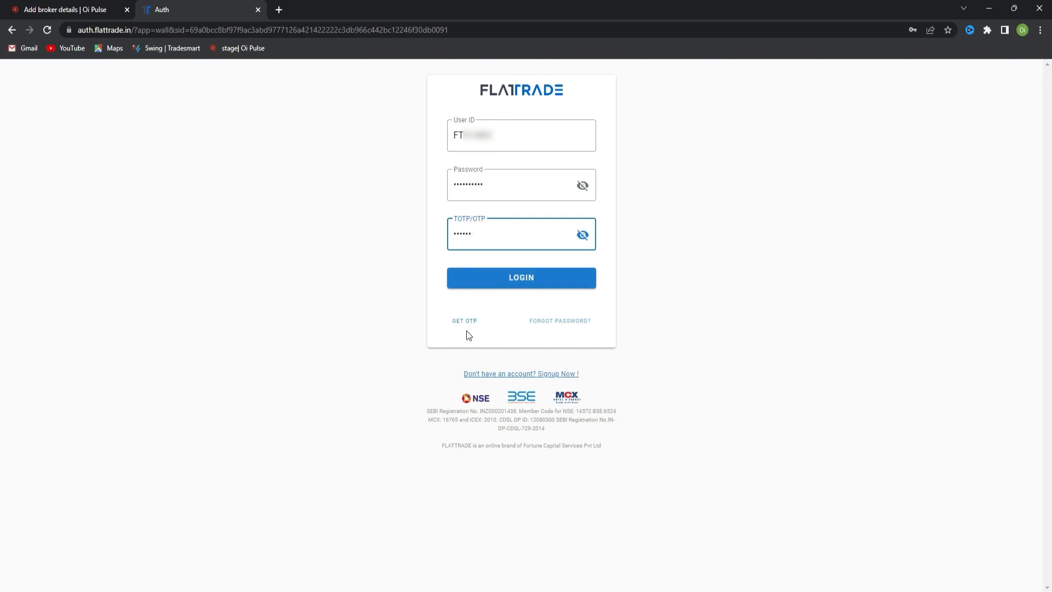
pyautogui.click(520, 277)
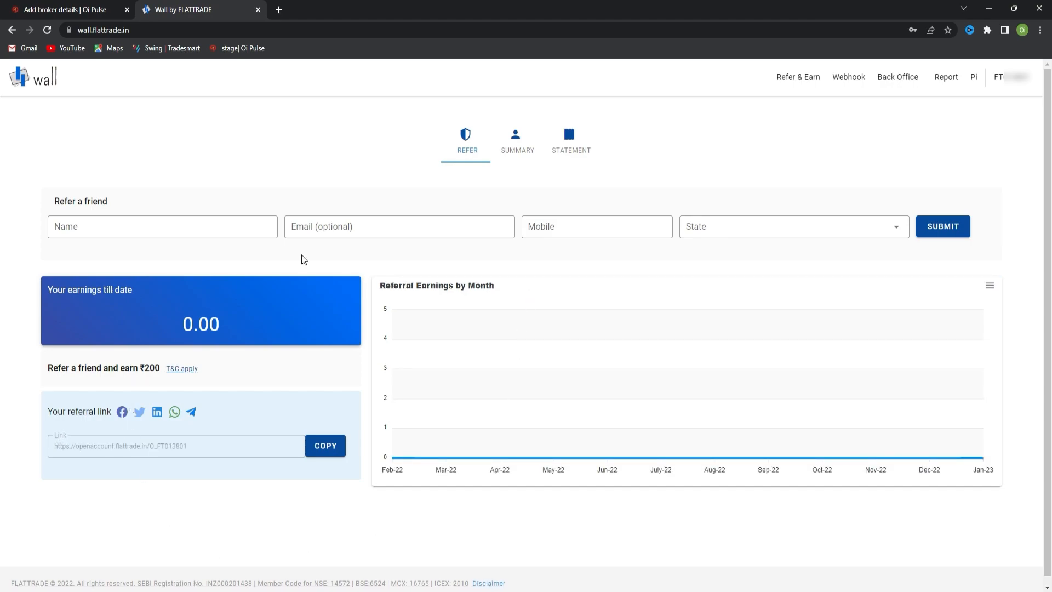
pyautogui.moveTo(968, 82)
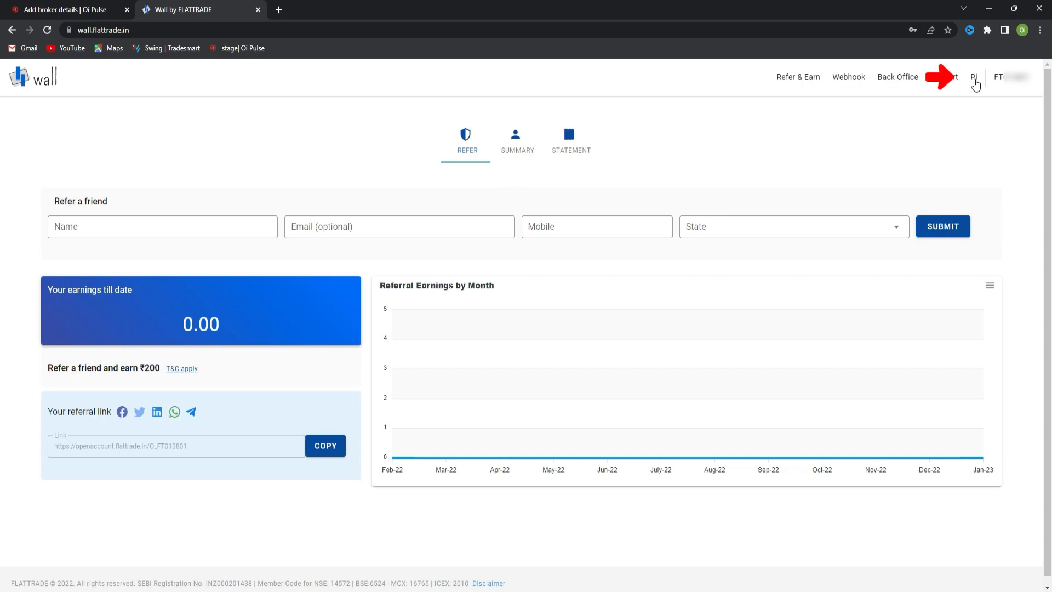
# Step: Reach the blank create-new-API-key form from the Pi API keys list
pyautogui.click(946, 77)
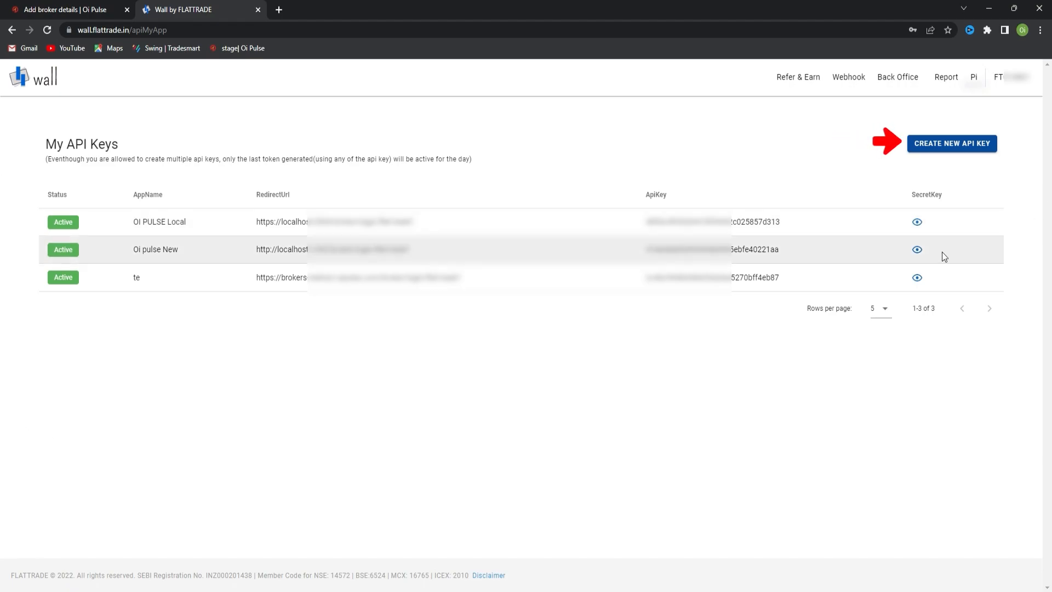
pyautogui.click(951, 143)
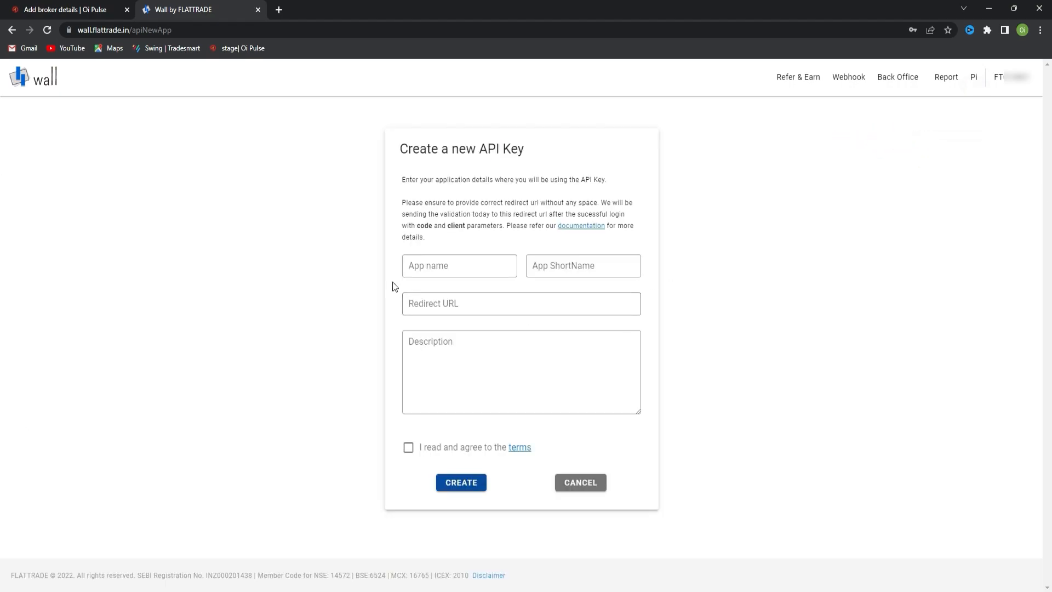
# Step: Fill the API key form with app name 1Cliq and short name oipulse 1c, then return to Oi Pulse
pyautogui.write('1CLiq')
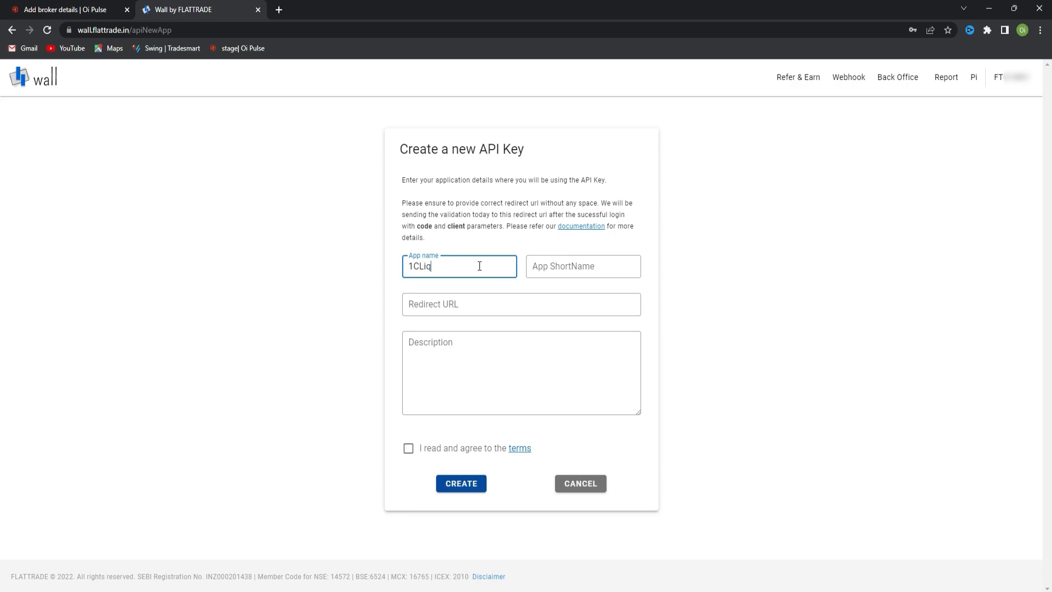
pyautogui.click(582, 265)
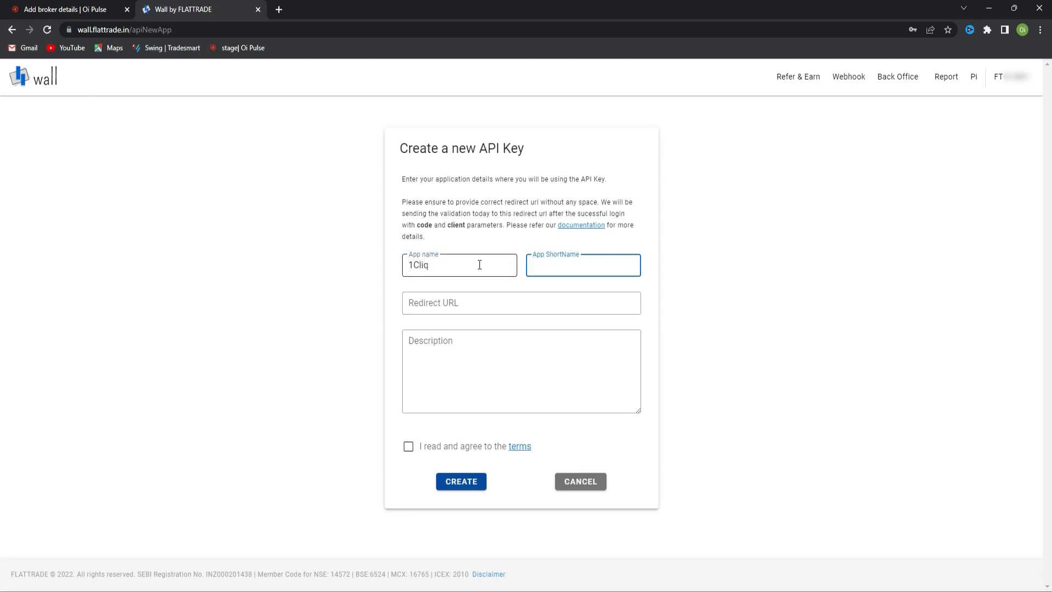
pyautogui.write('oipuls')
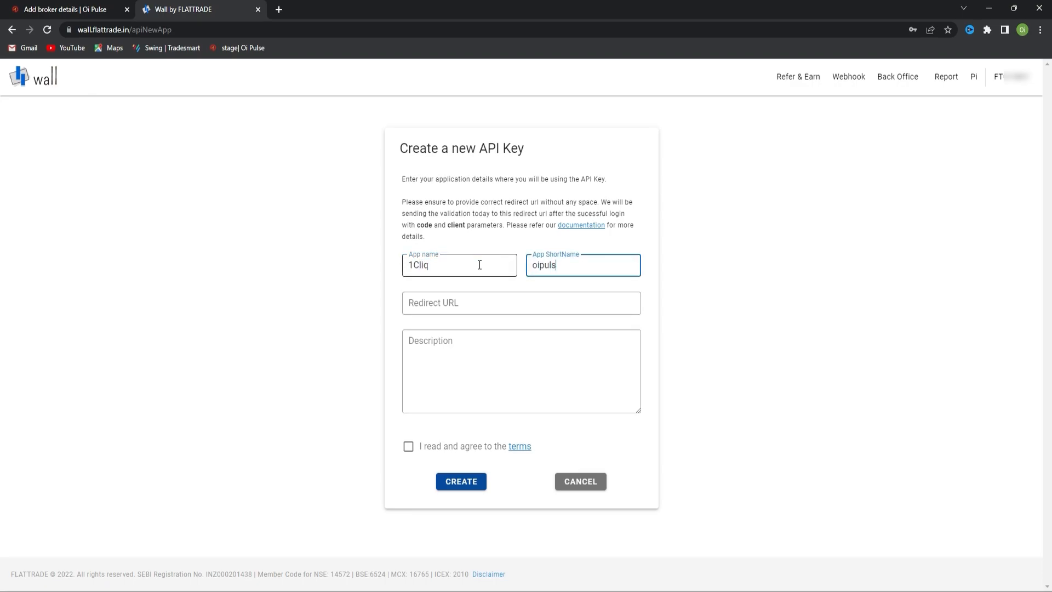
pyautogui.write('se')
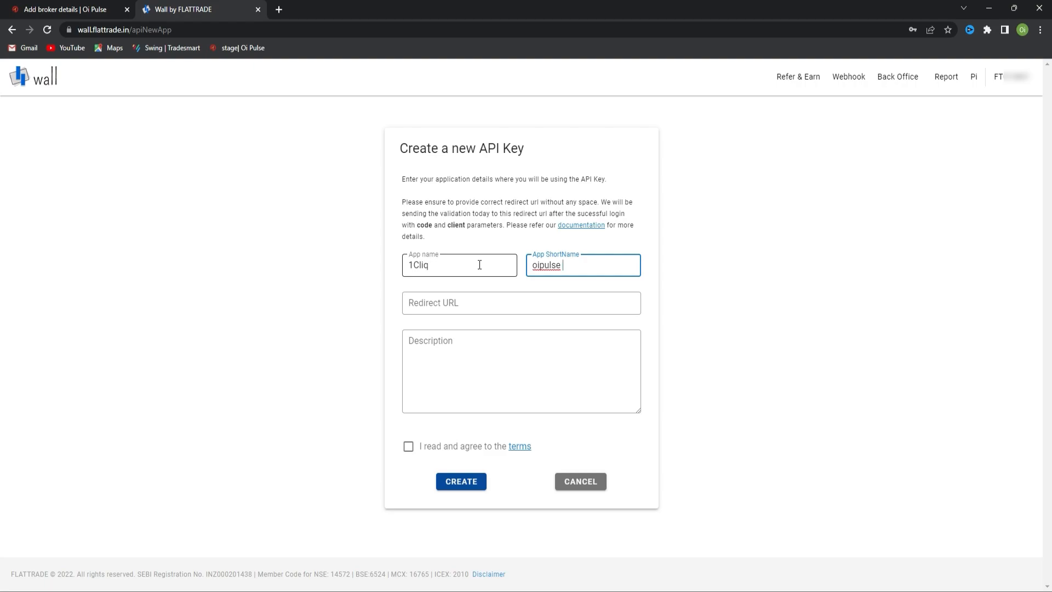
pyautogui.write('1c')
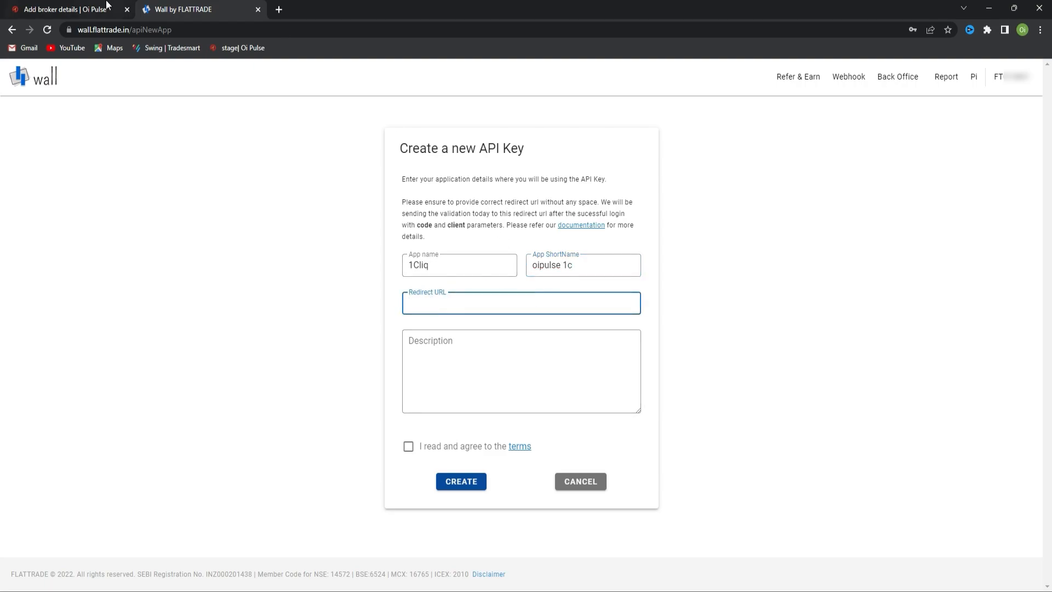
pyautogui.click(63, 10)
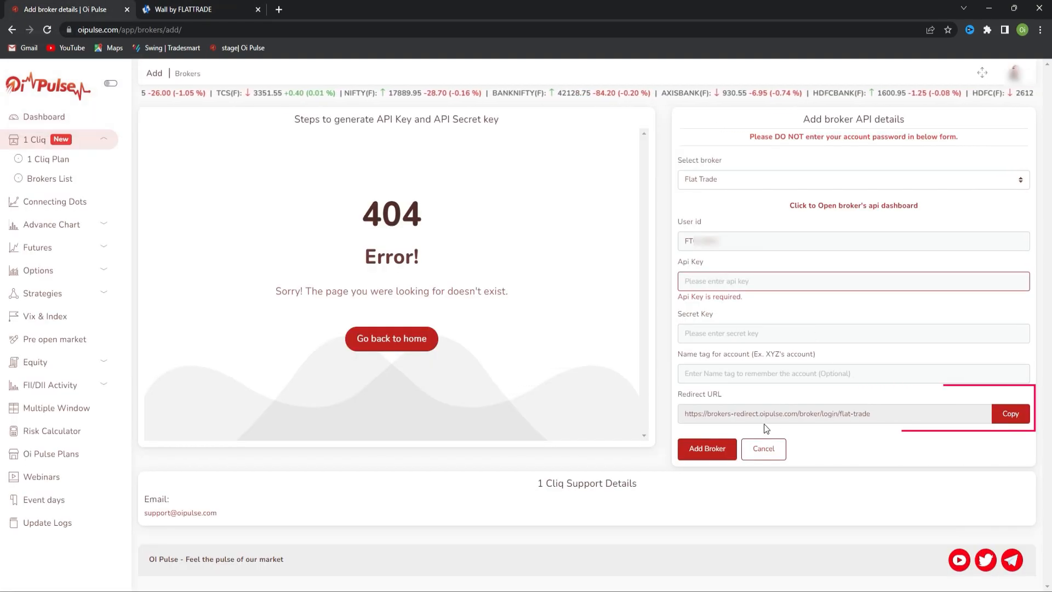
# Step: Copy the Flat Trade redirect URL from the Oi Pulse add-broker form
pyautogui.doubleClick(699, 393)
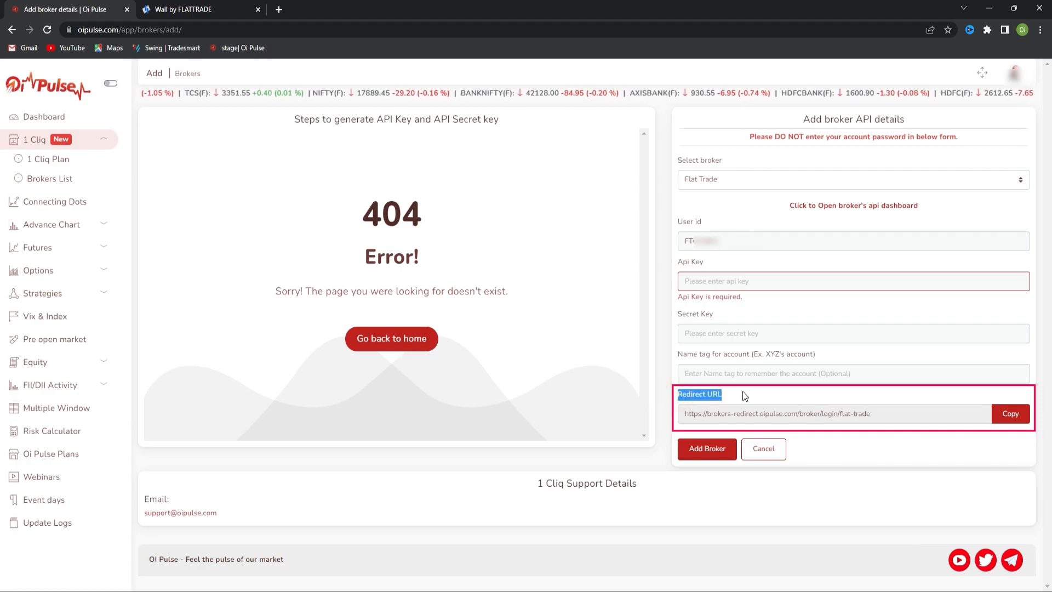
pyautogui.click(1008, 413)
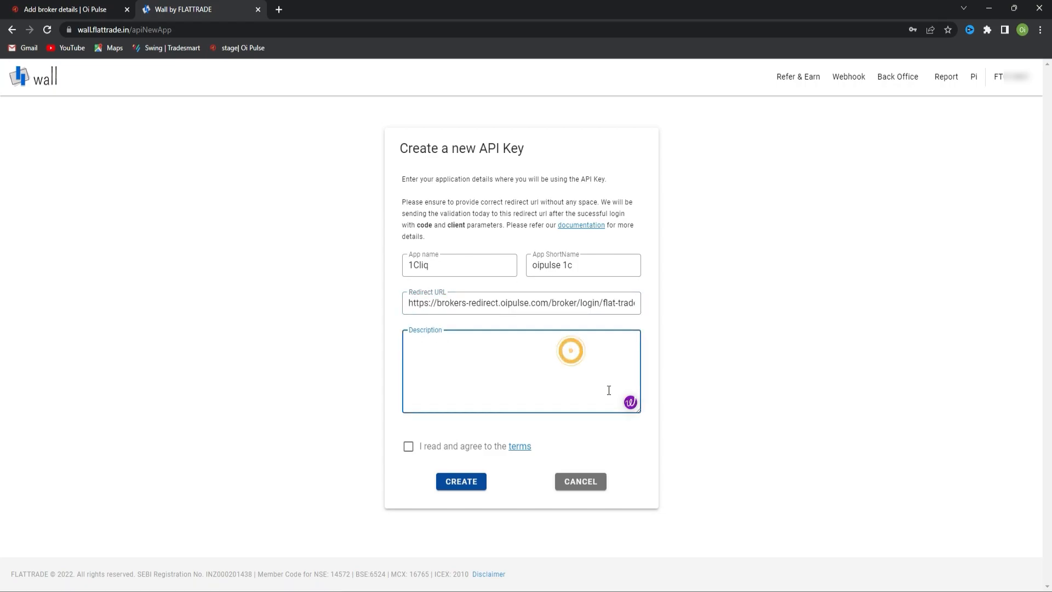
# Step: Create the 1Cliq API key with description oipulse 1cliq and terms accepted
pyautogui.write('oipulse 1')
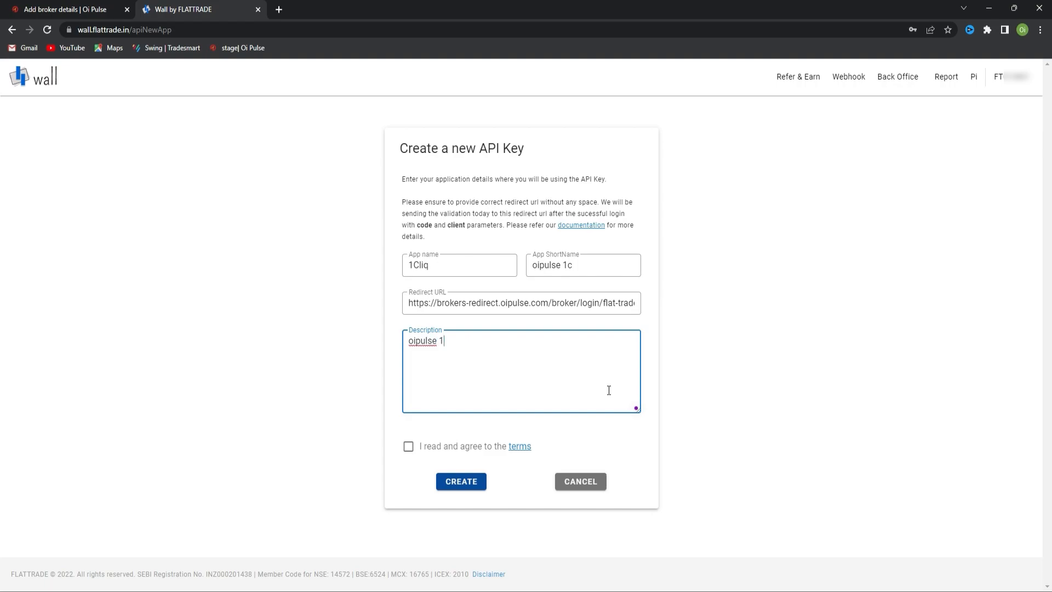
pyautogui.write('cliq')
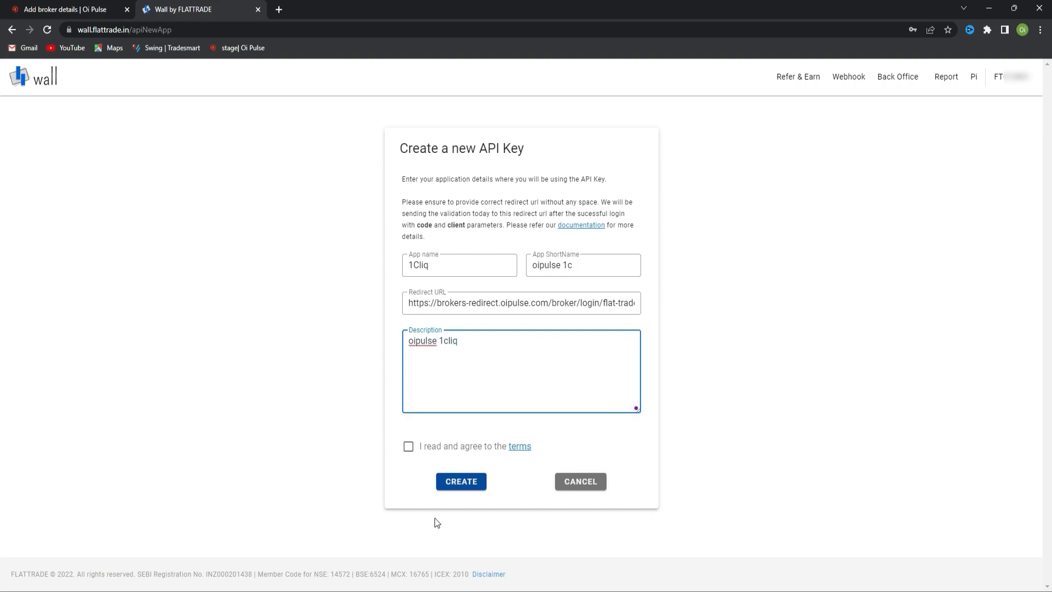
pyautogui.click(460, 481)
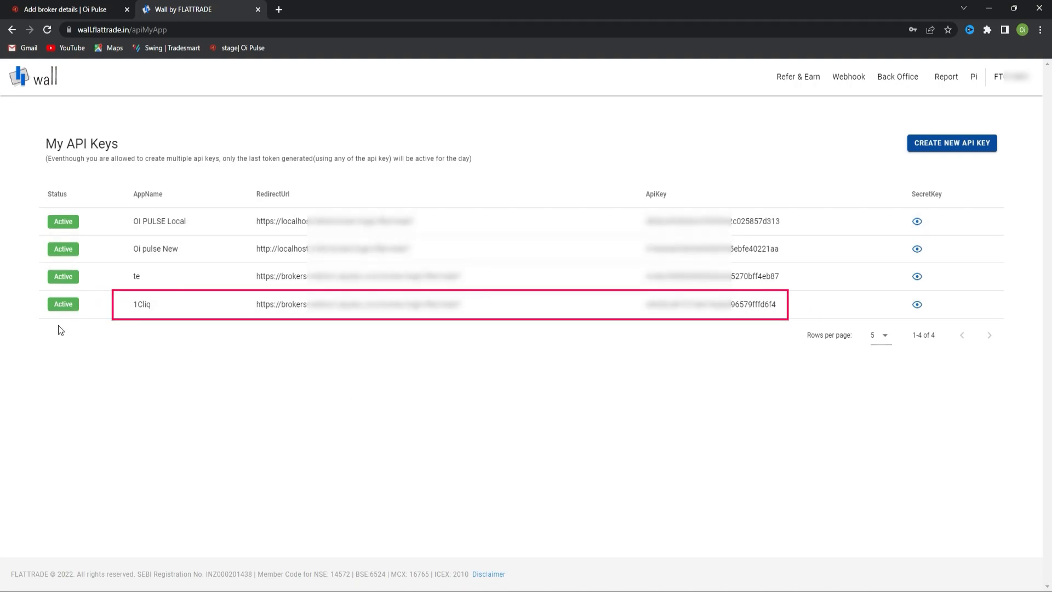
# Step: Copy the 1Cliq ApiKey into Oi Pulse and reveal its secret key in FLATTRADE Wall
pyautogui.doubleClick(142, 304)
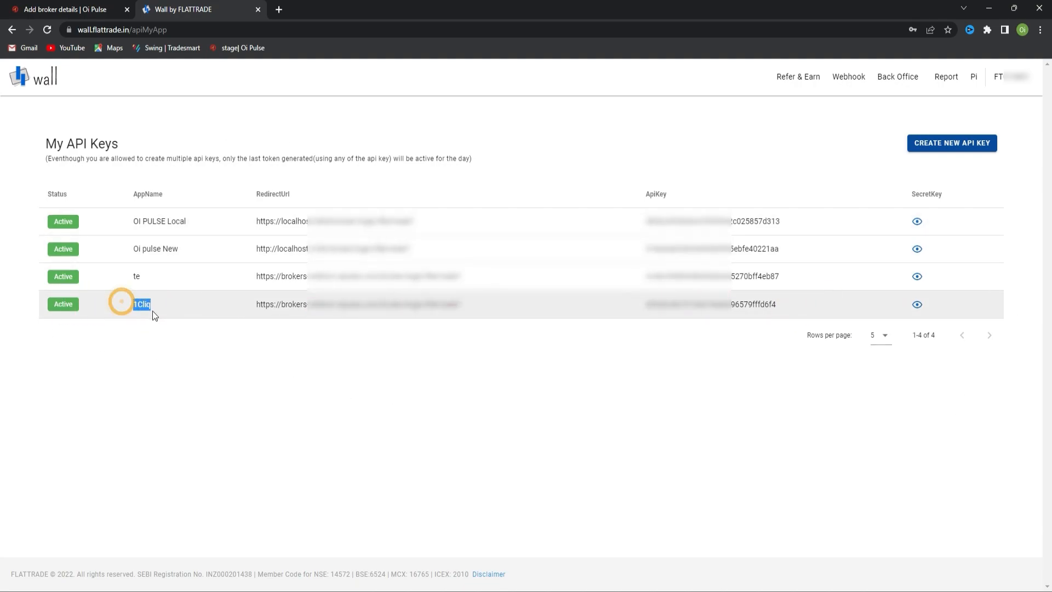
pyautogui.moveTo(836, 300)
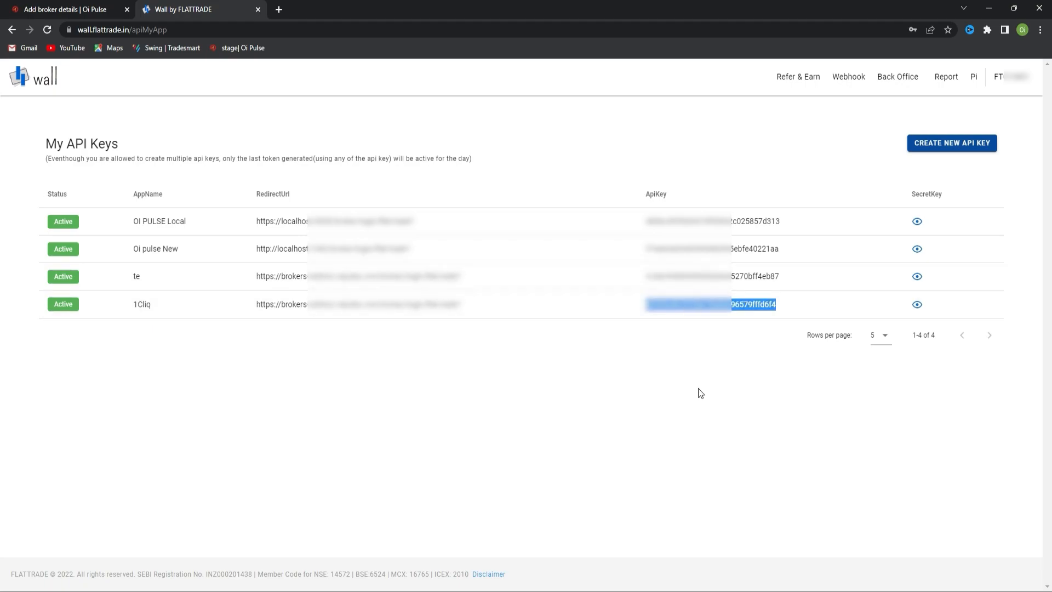
pyautogui.click(64, 9)
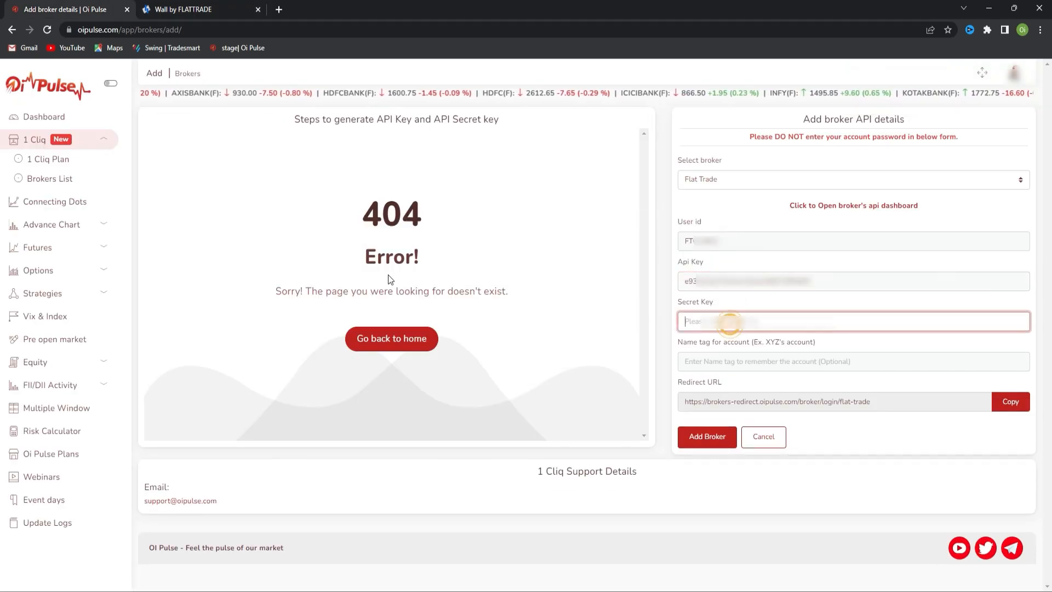
pyautogui.click(195, 10)
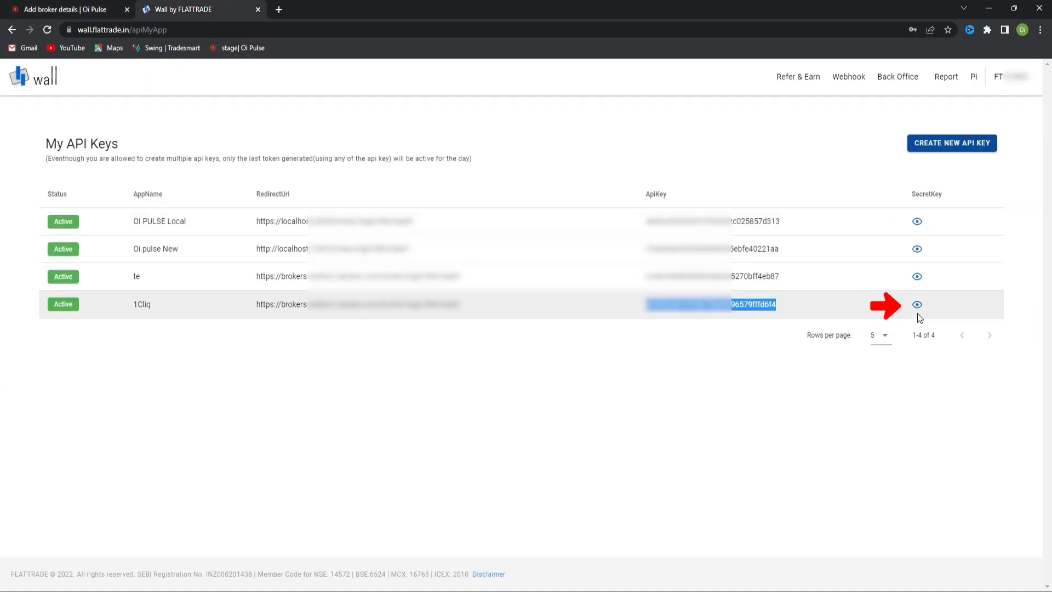
pyautogui.click(915, 304)
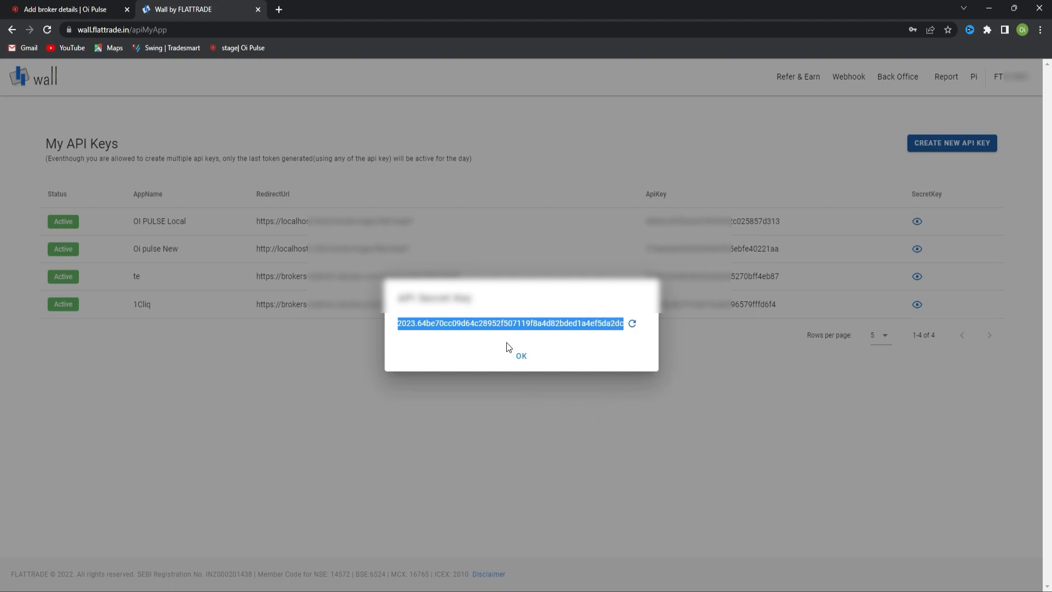
pyautogui.moveTo(282, 184)
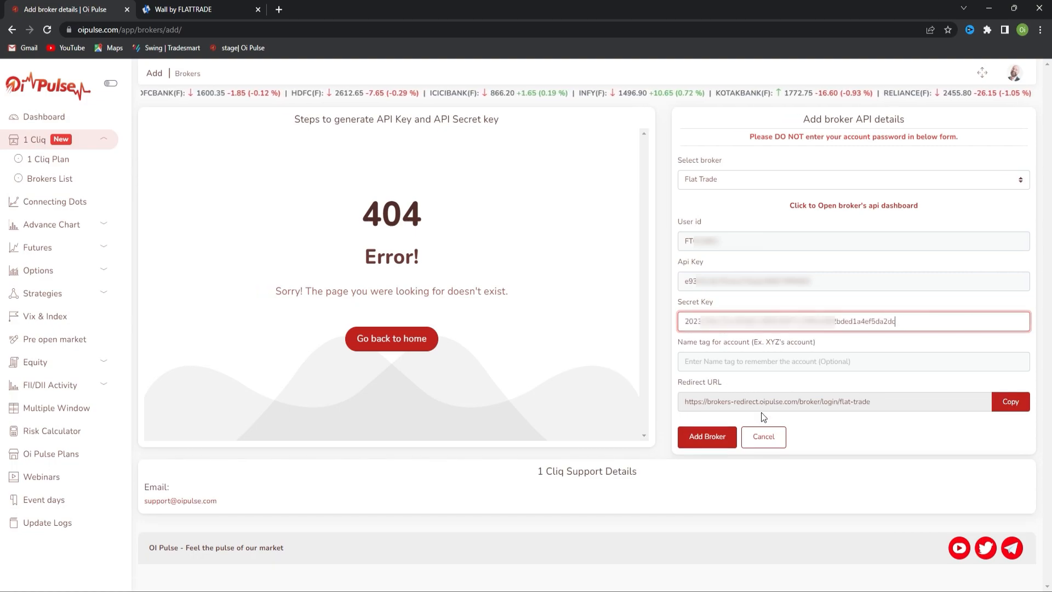
# Step: Add the Flat Trade broker with name tag Flattrade to the brokers list
pyautogui.click(852, 360)
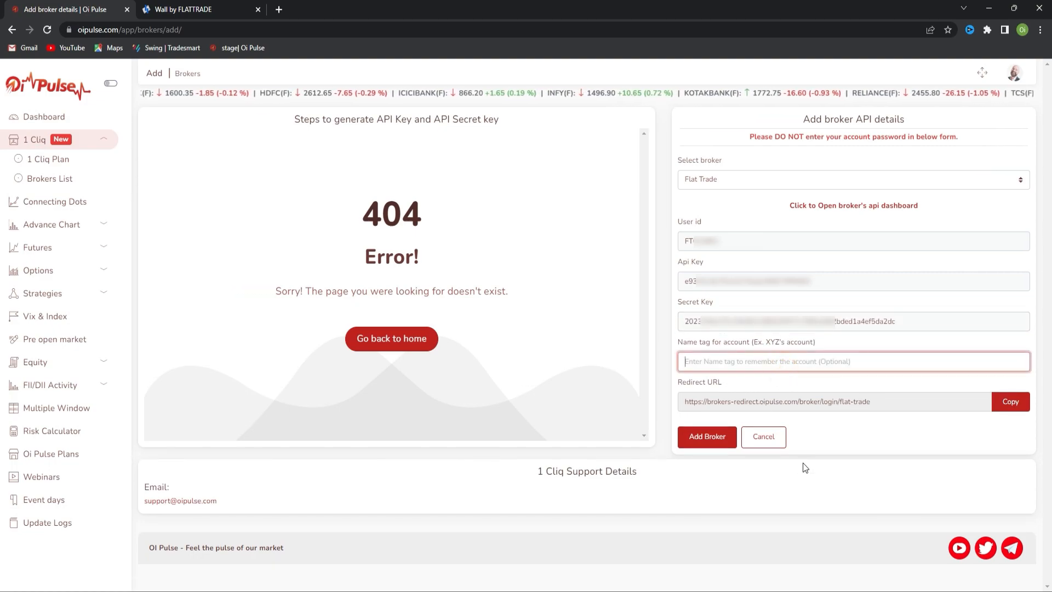
pyautogui.write('Flattrade')
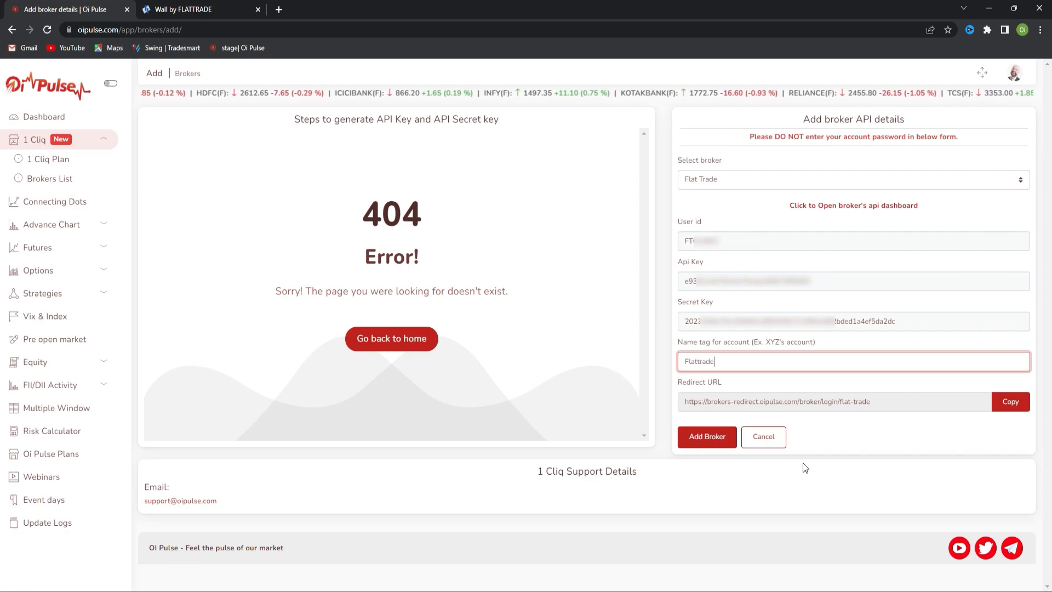
pyautogui.click(707, 437)
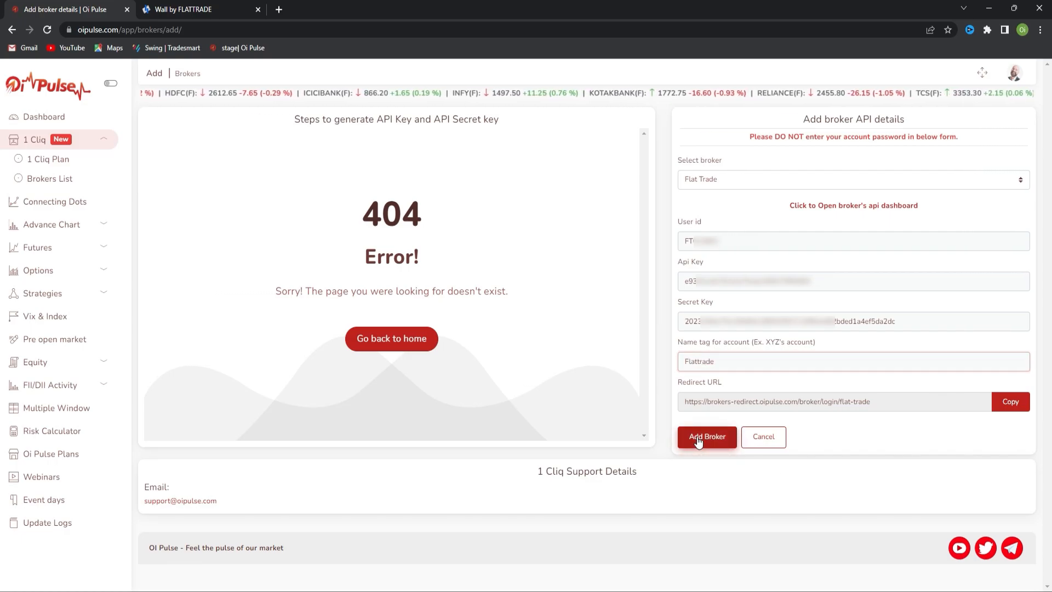
pyautogui.click(707, 437)
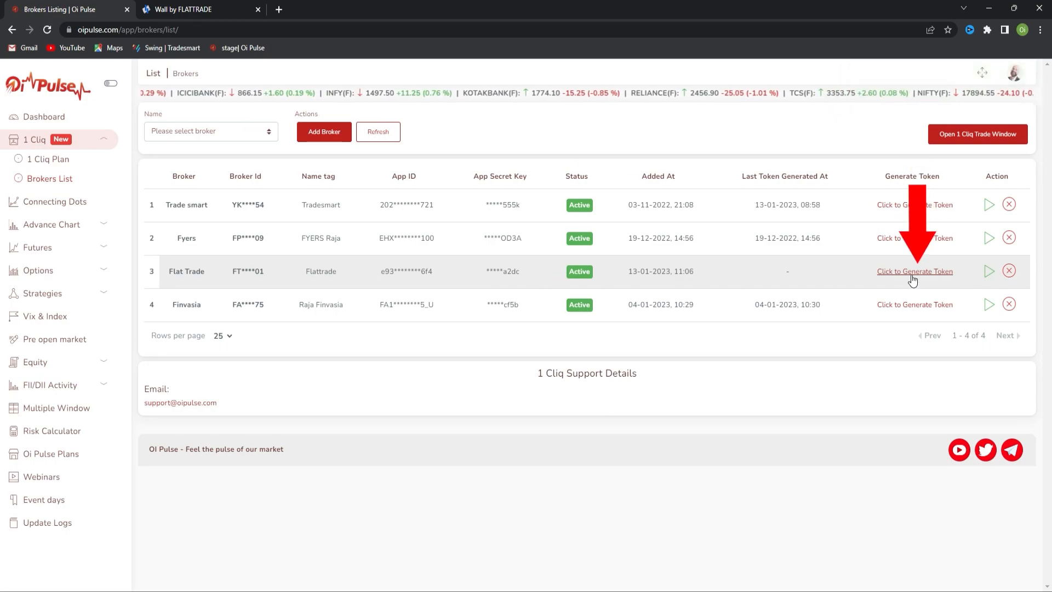
pyautogui.click(914, 271)
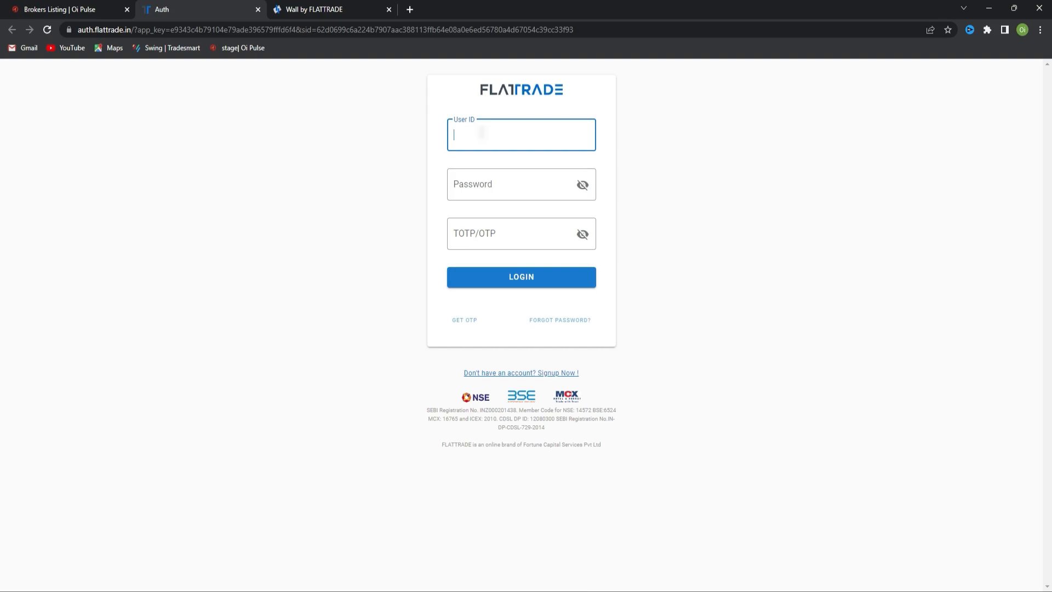
pyautogui.write('F')
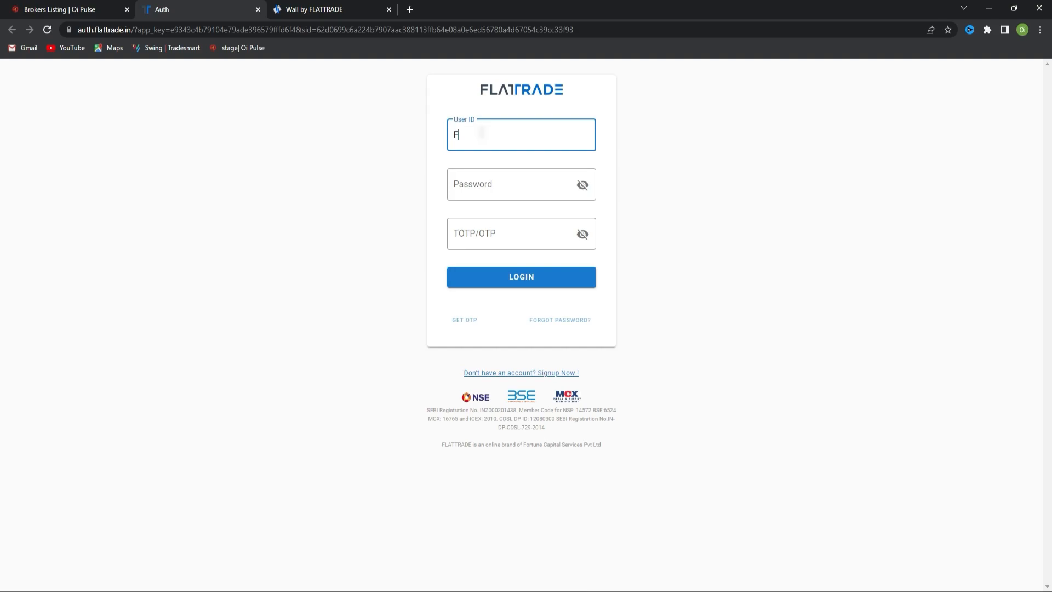
pyautogui.click(521, 234)
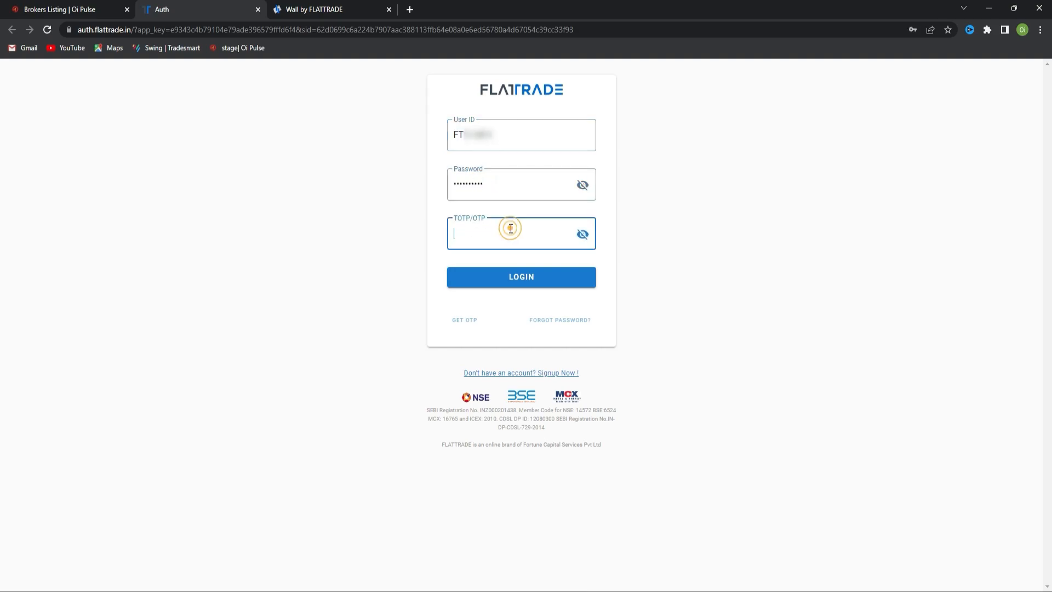
pyautogui.click(521, 276)
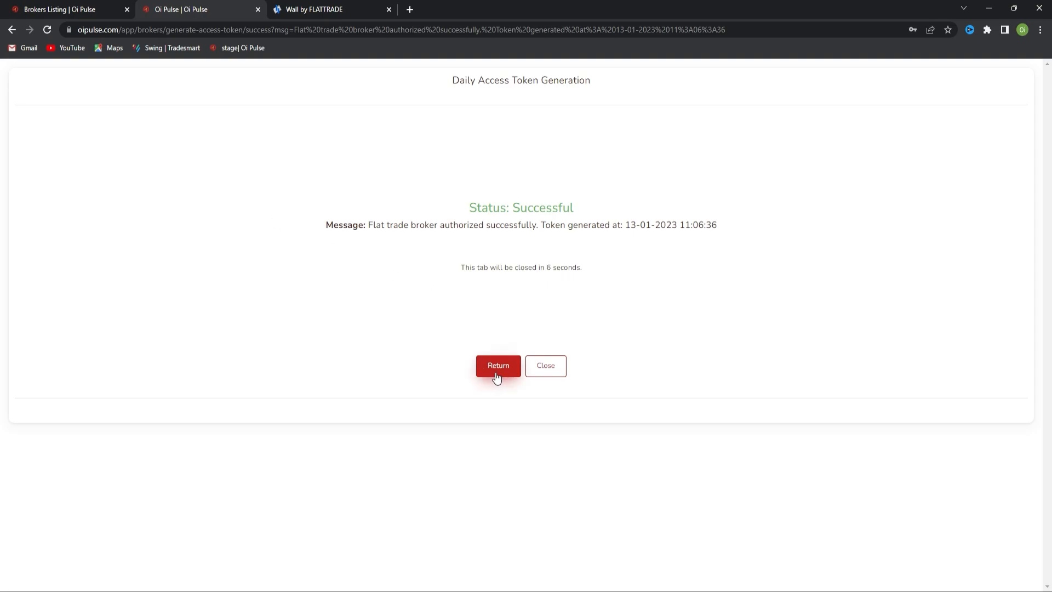
pyautogui.click(497, 366)
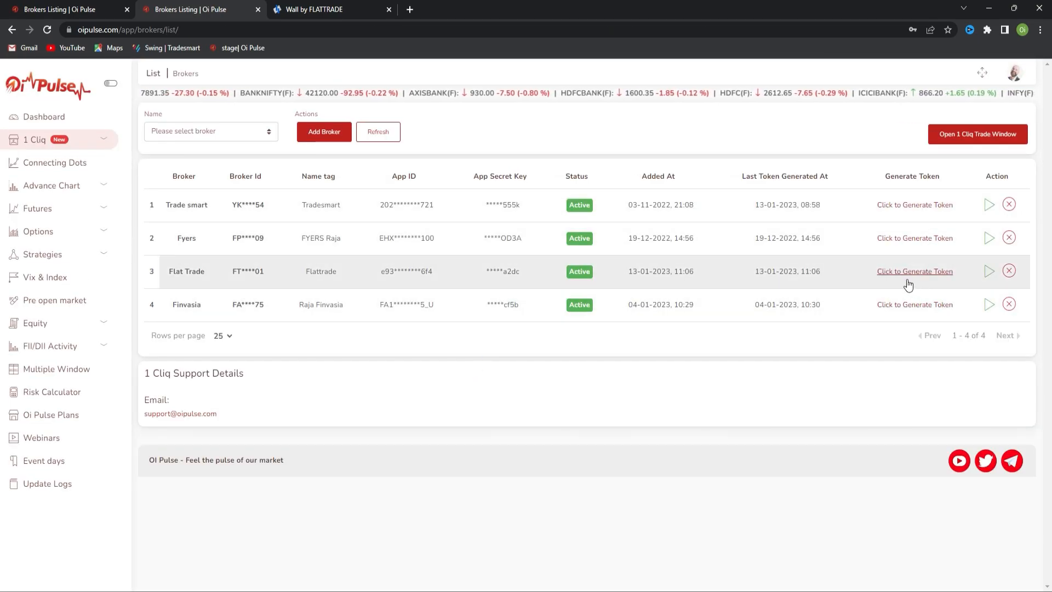
pyautogui.doubleClick(786, 271)
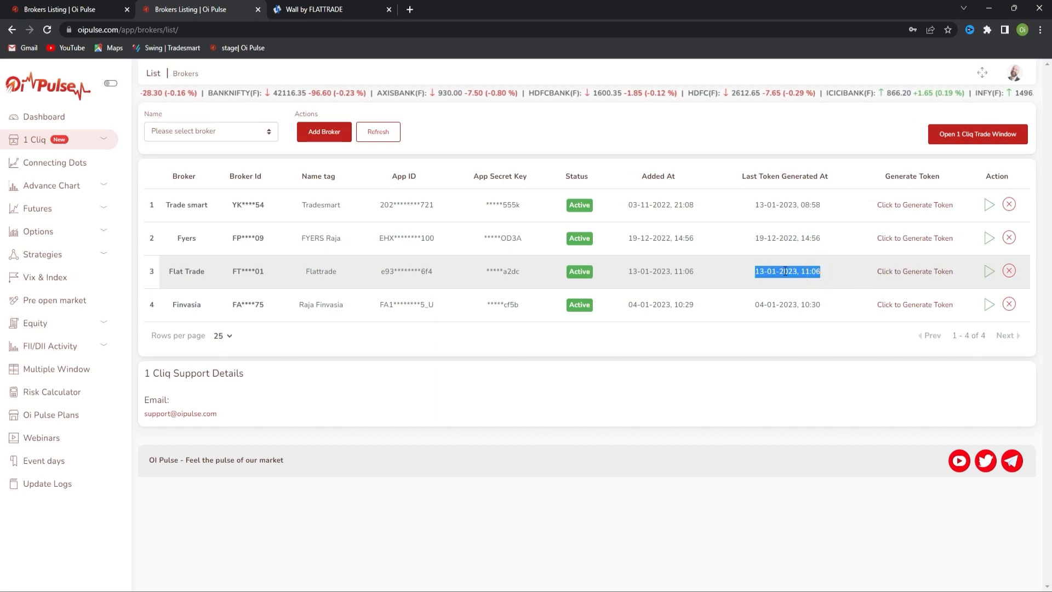
pyautogui.moveTo(988, 271)
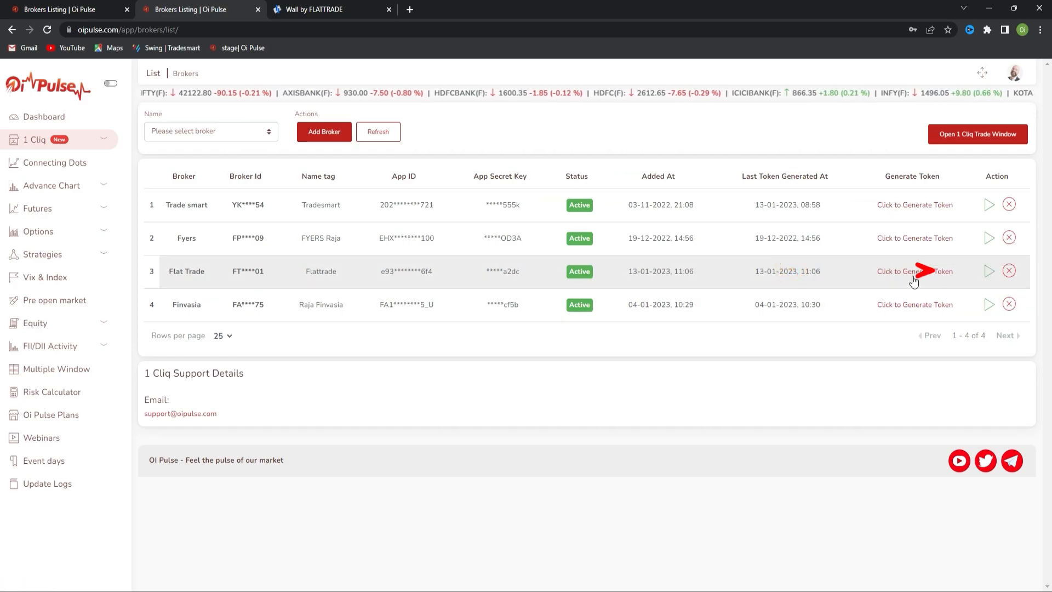
pyautogui.click(988, 270)
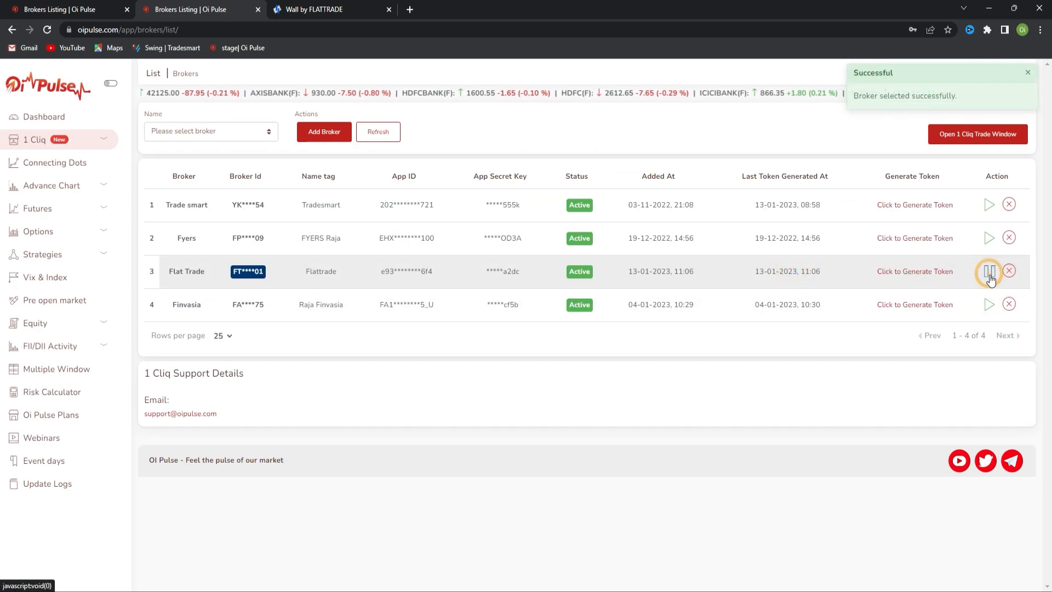
pyautogui.click(988, 270)
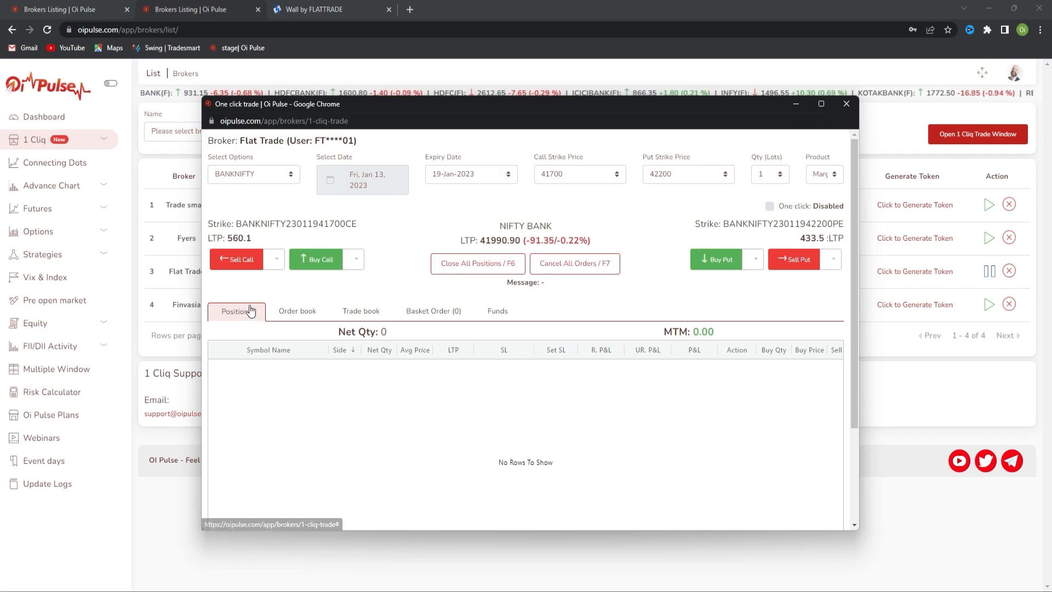
# Step: Buy the BANKNIFTY 43000 call twice, then sell it, ending with net quantity 0 and P&L -6.25
pyautogui.click(317, 258)
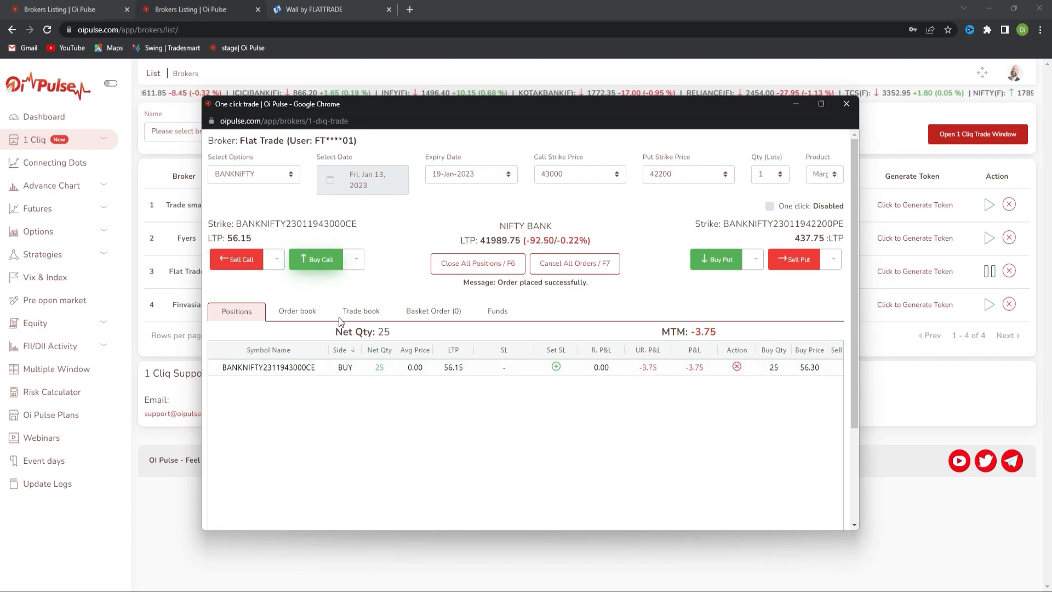
pyautogui.click(317, 258)
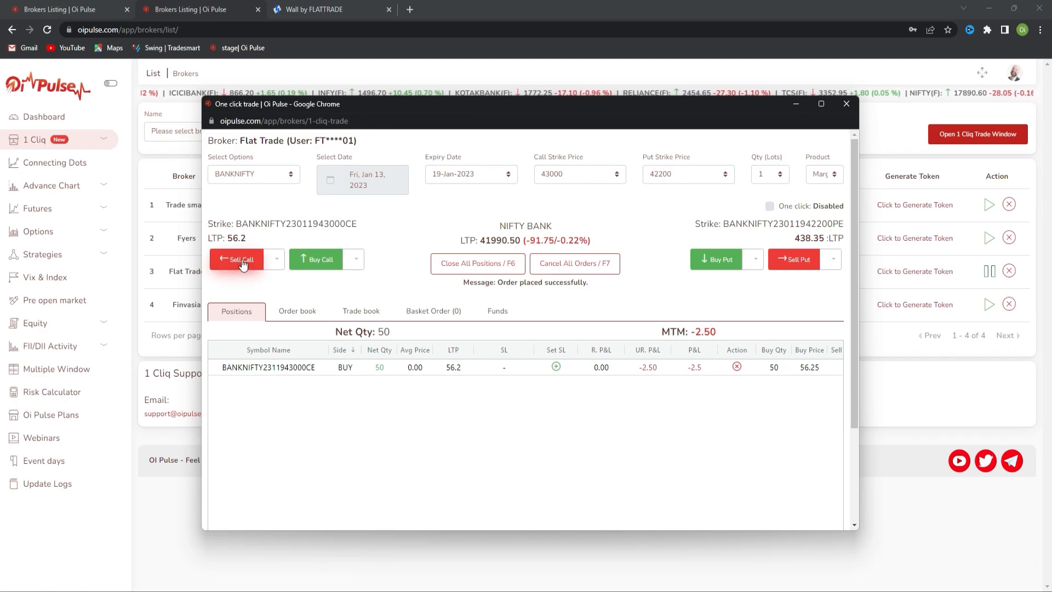
pyautogui.click(235, 258)
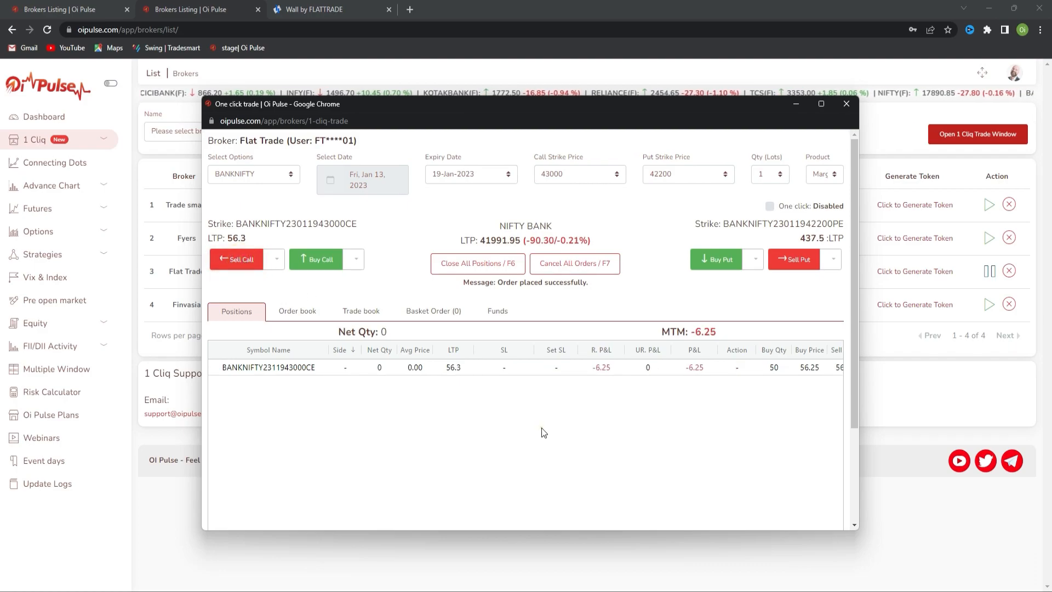
pyautogui.moveTo(654, 422)
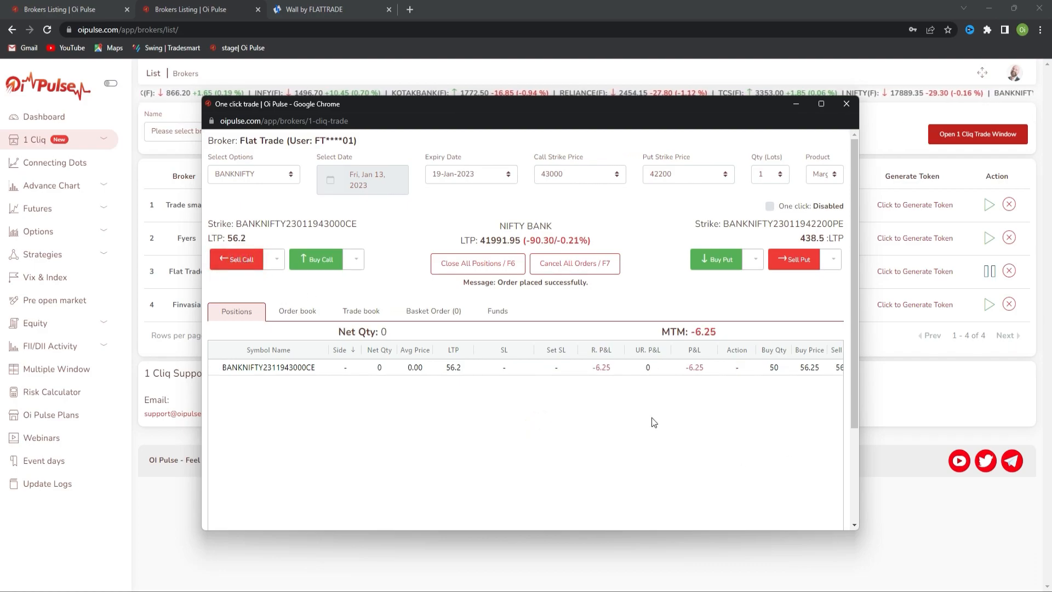